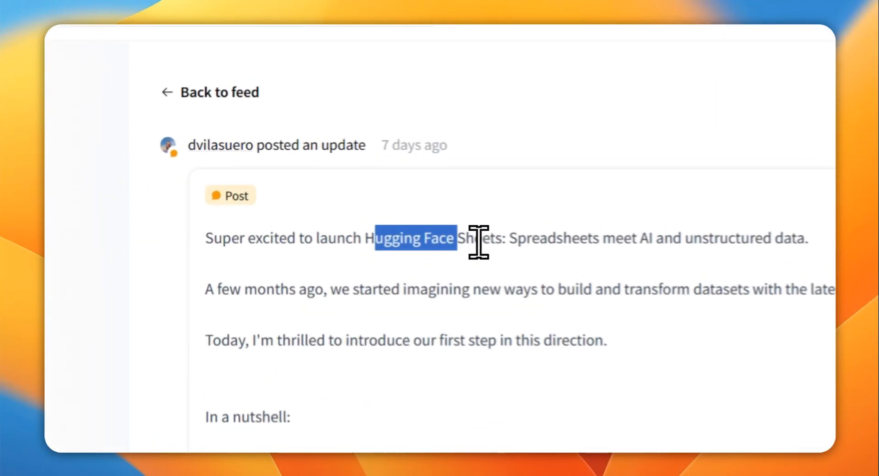
Highlight the Sheets name in the post, then load huggingface.co/spaces/aisheets/sheets in a new tab.
left_click_drag(457, 238, 510, 242)
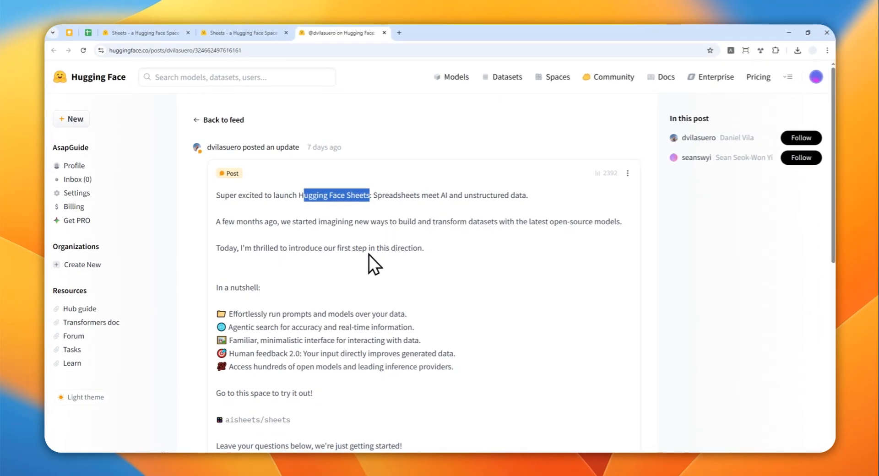
mouse_move(340, 297)
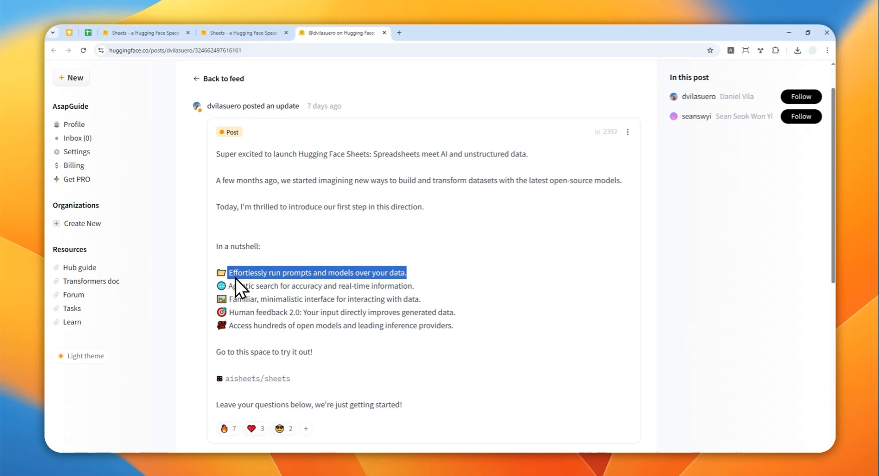
mouse_move(283, 202)
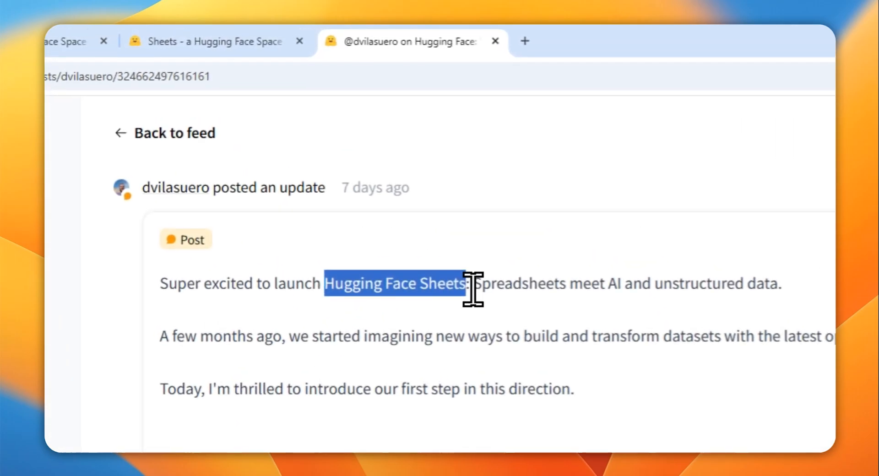
left_click(524, 41)
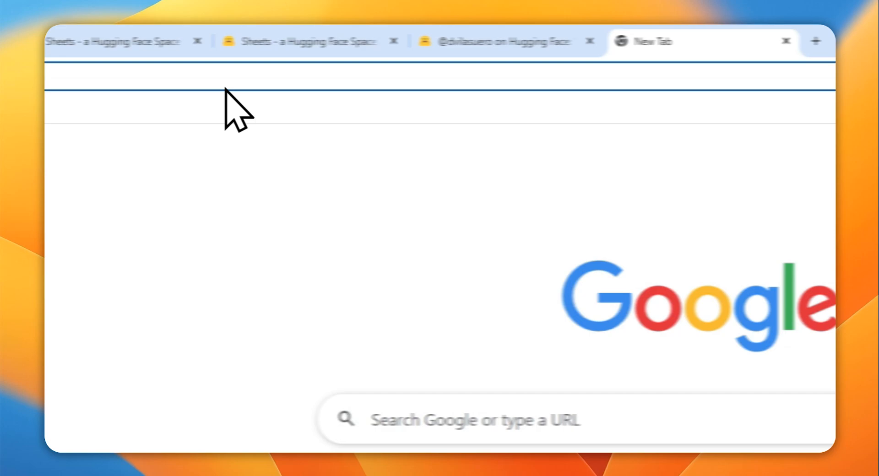
type("https://huggingface.co/spaces/aisheets/sheets")
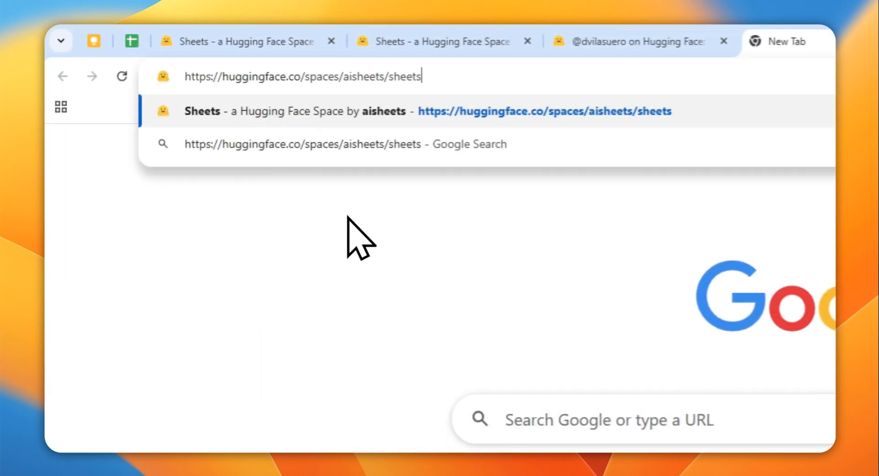
key("Enter")
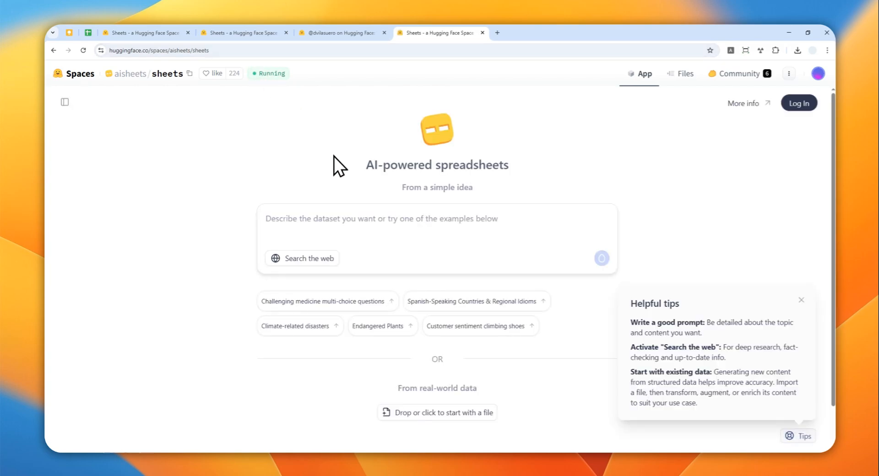
mouse_move(339, 207)
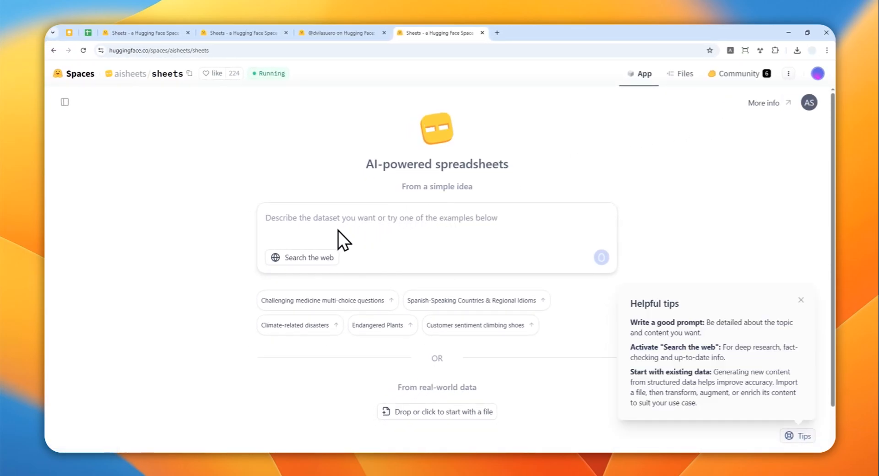
mouse_move(279, 139)
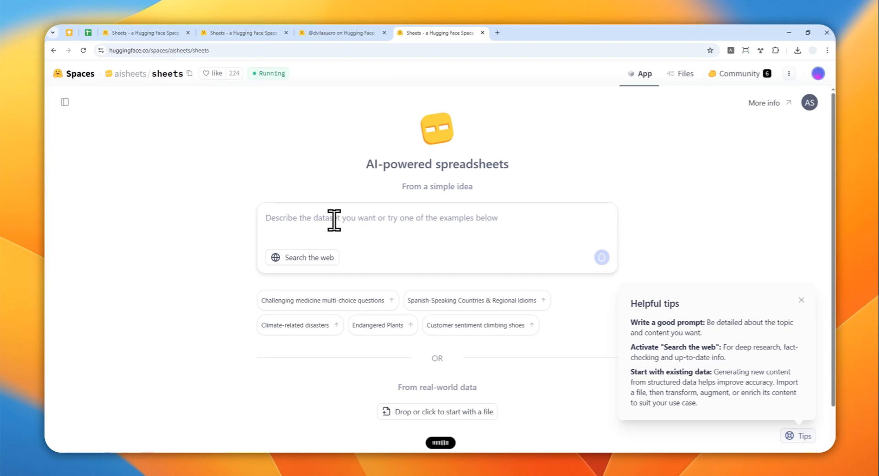
Submit the prompt 'Help me generate some advertising slogans ideas for an energy drink product…'.
type("Help me generate some advertising slogans ideas for an energy drink product for people aged 18-30.")
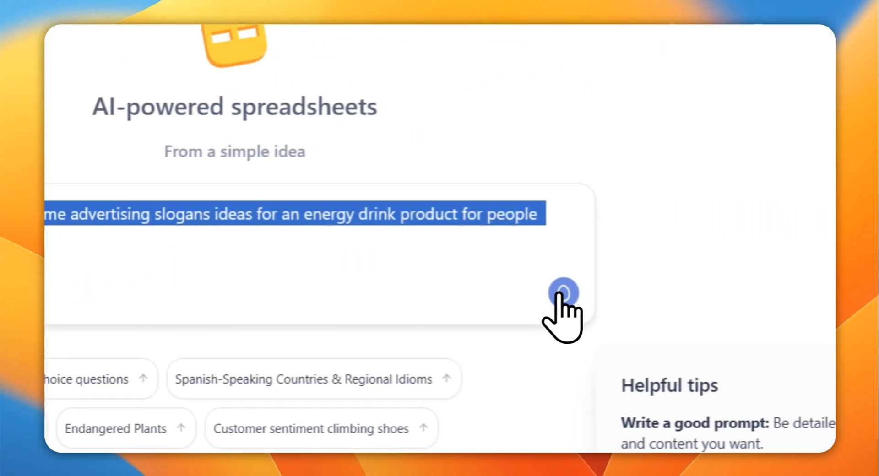
left_click(562, 292)
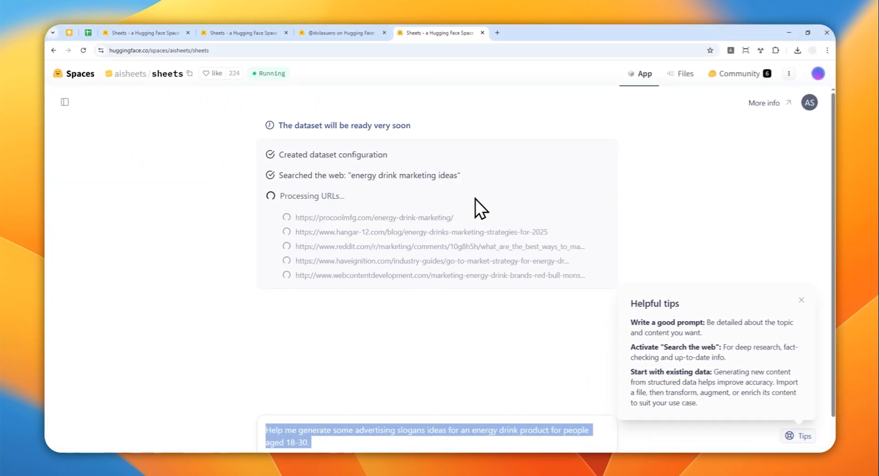
mouse_move(496, 227)
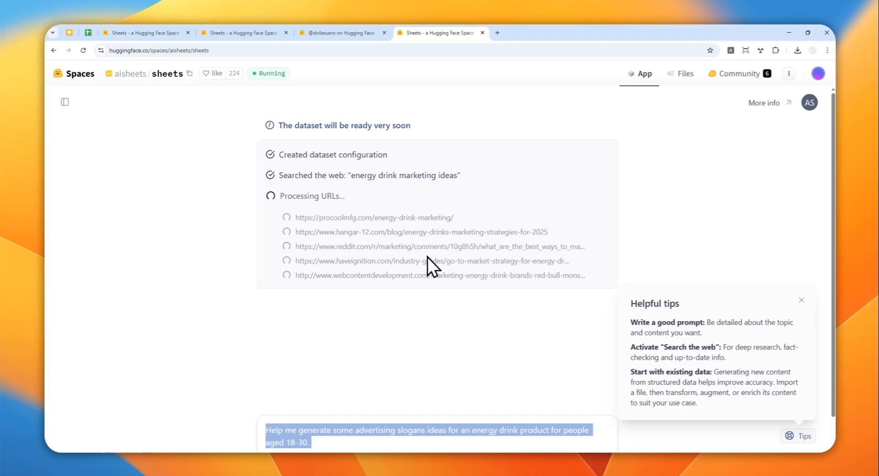
mouse_move(435, 288)
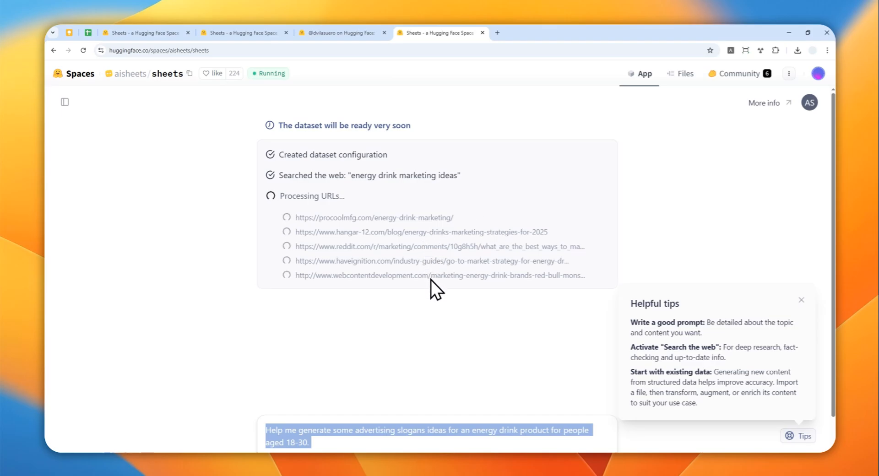
mouse_move(435, 378)
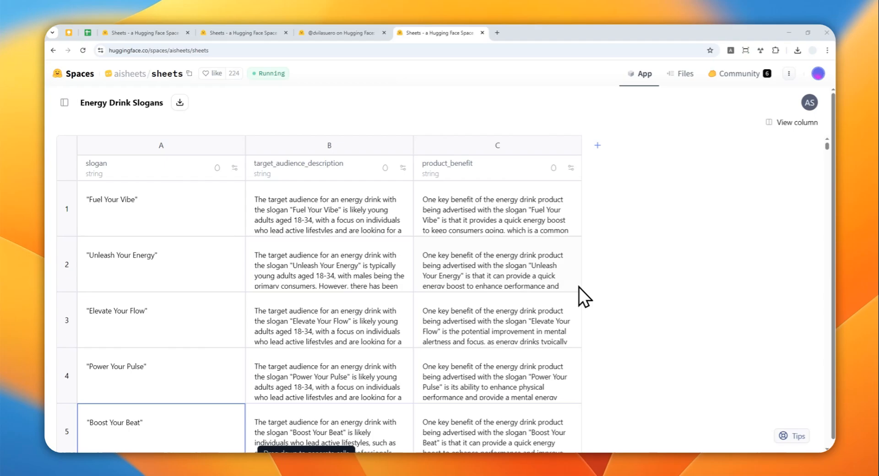
mouse_move(418, 370)
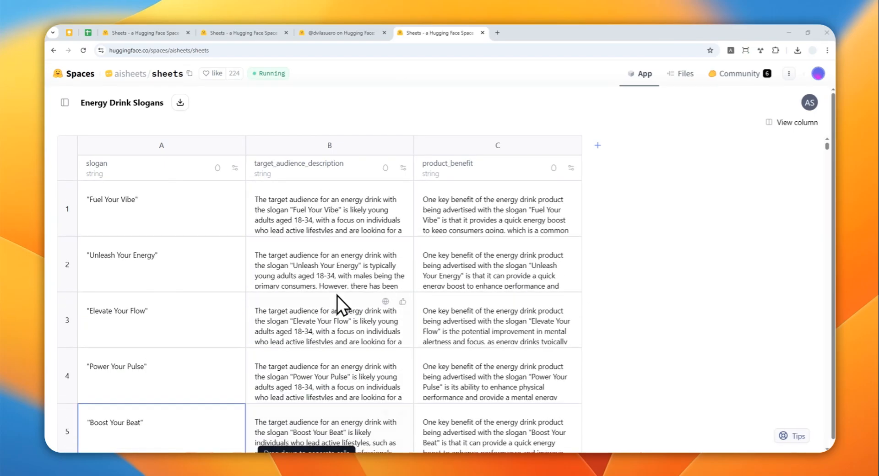
mouse_move(320, 314)
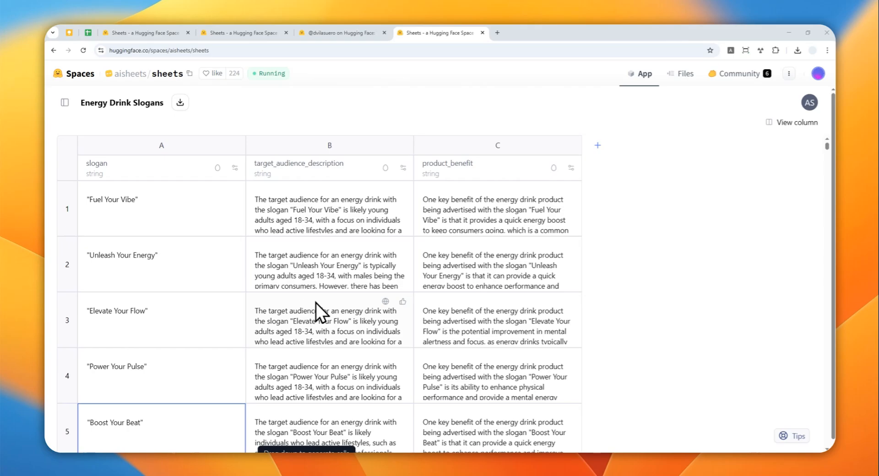
mouse_move(316, 275)
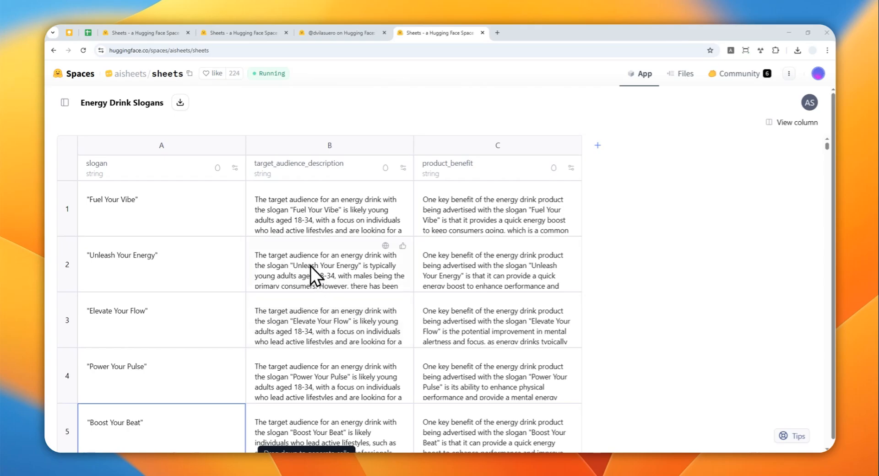
mouse_move(305, 252)
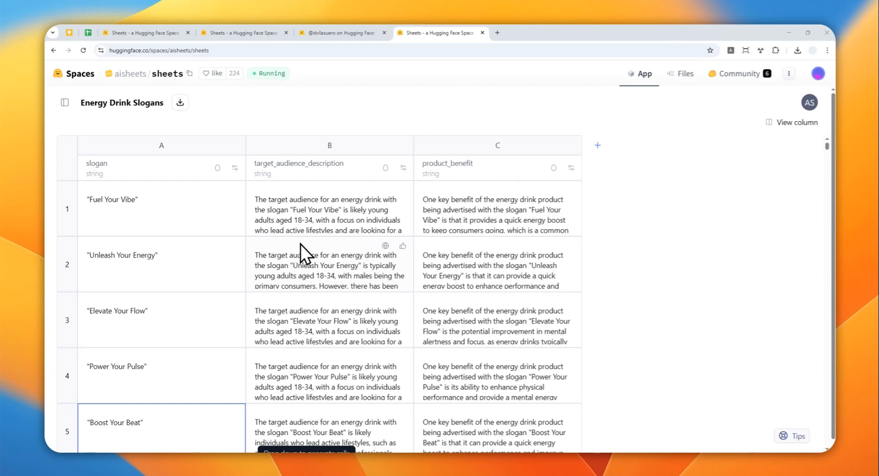
mouse_move(365, 238)
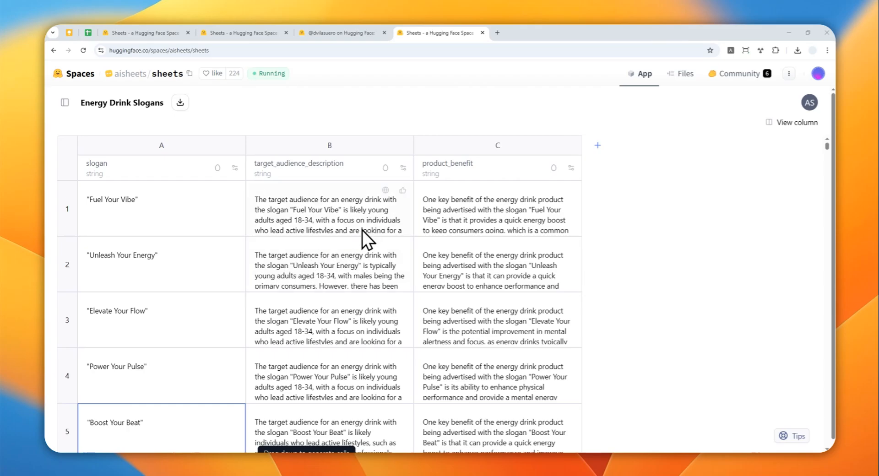
mouse_move(342, 283)
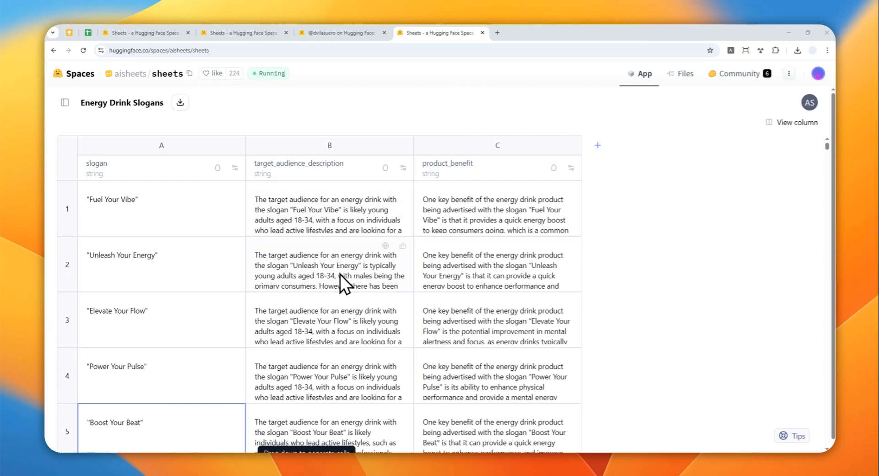
mouse_move(342, 317)
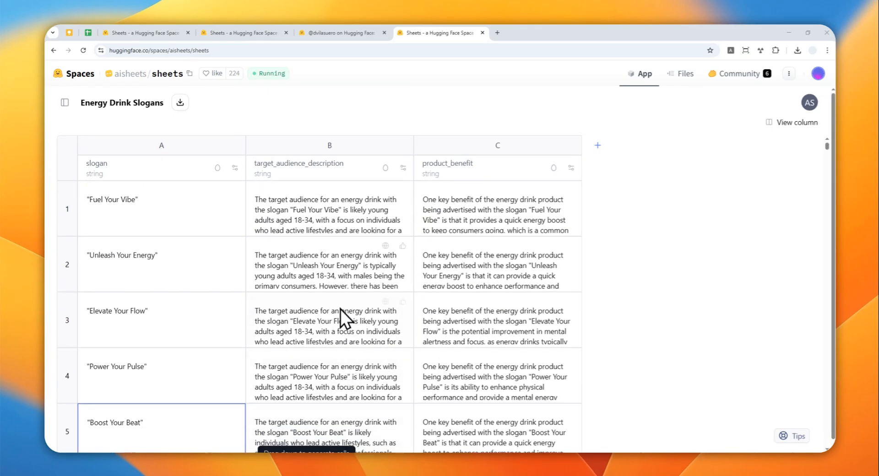
mouse_move(385, 168)
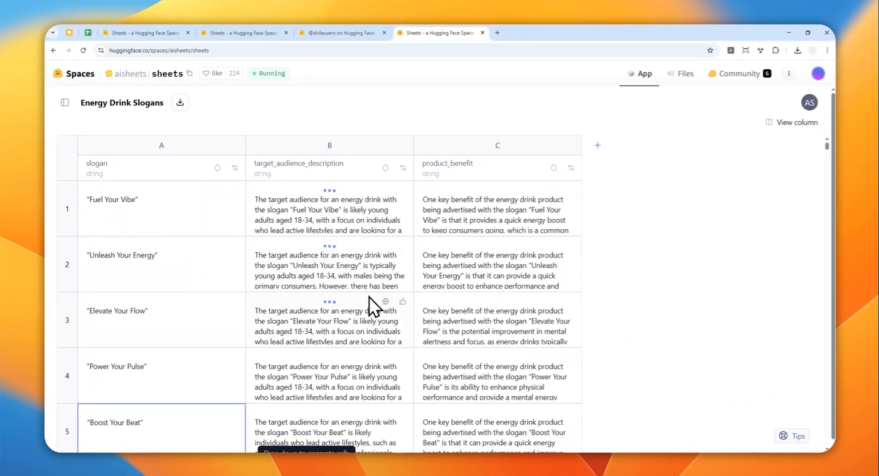
mouse_move(350, 272)
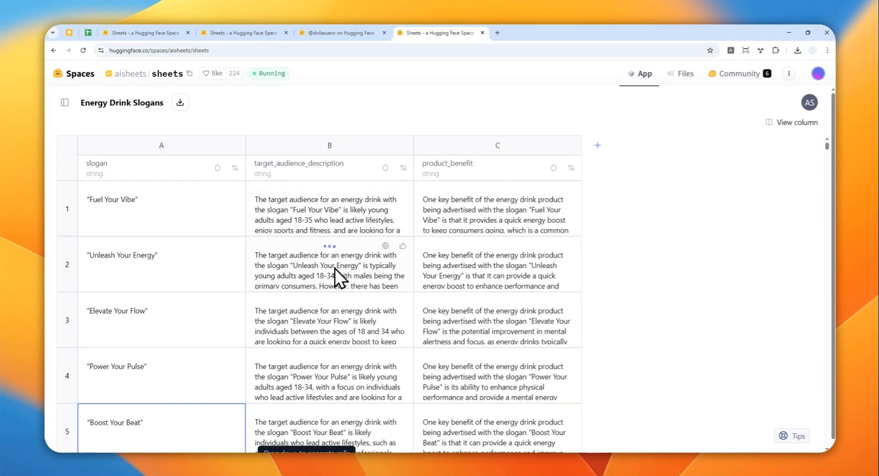
mouse_move(359, 260)
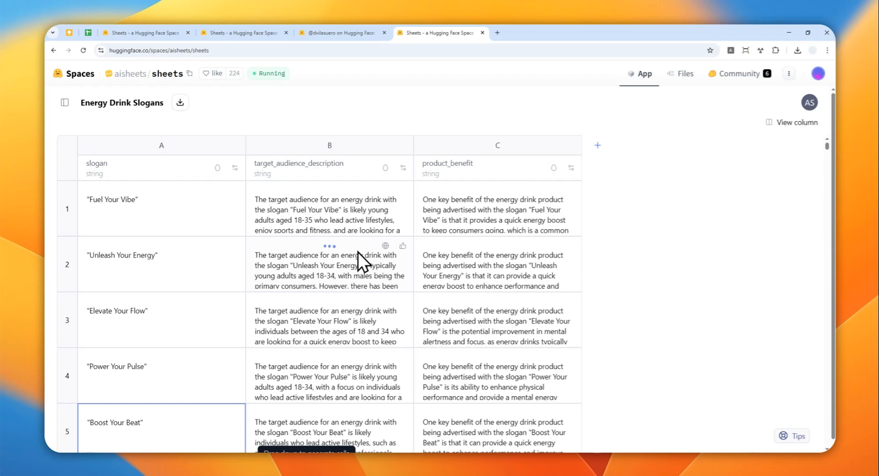
mouse_move(361, 266)
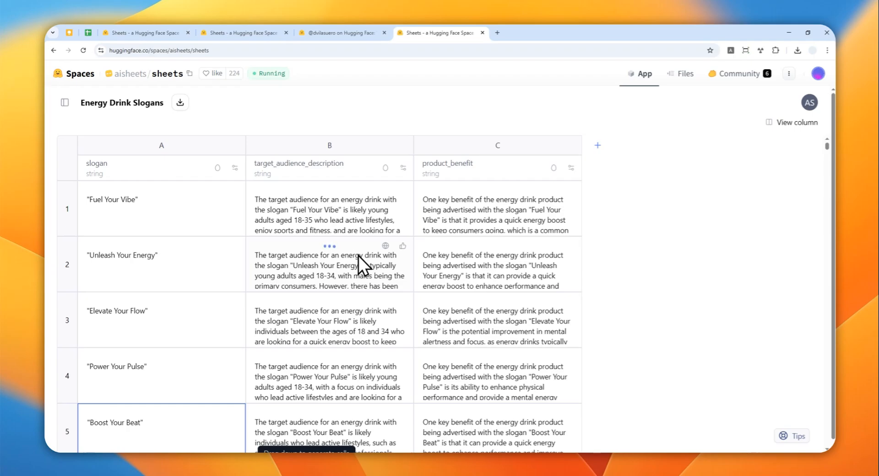
mouse_move(351, 288)
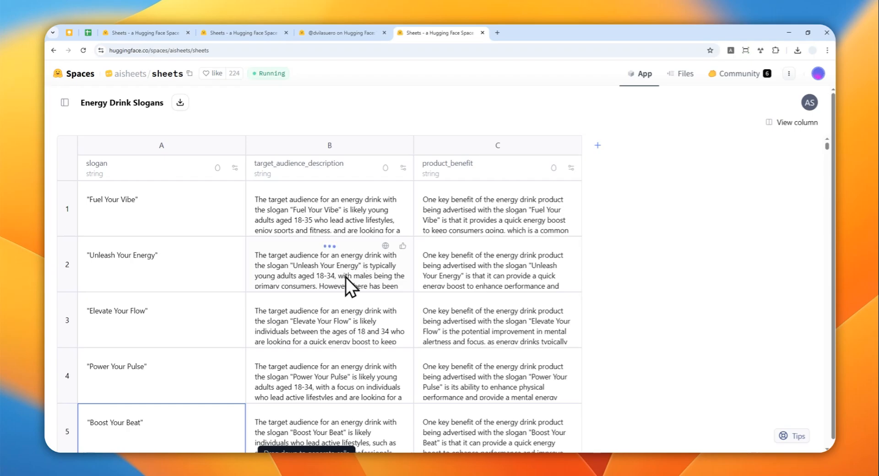
mouse_move(508, 216)
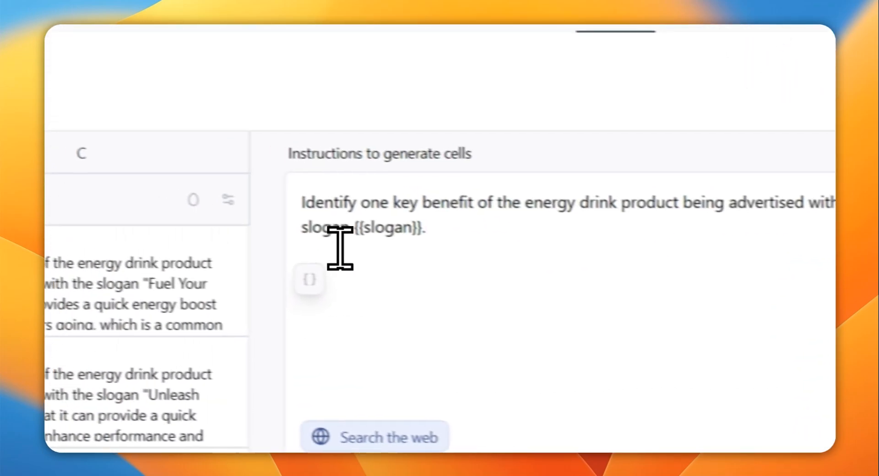
Append 'Make sure that it is extremely concise.' to product_benefit's prompt and regenerate the benefits.
type("M")
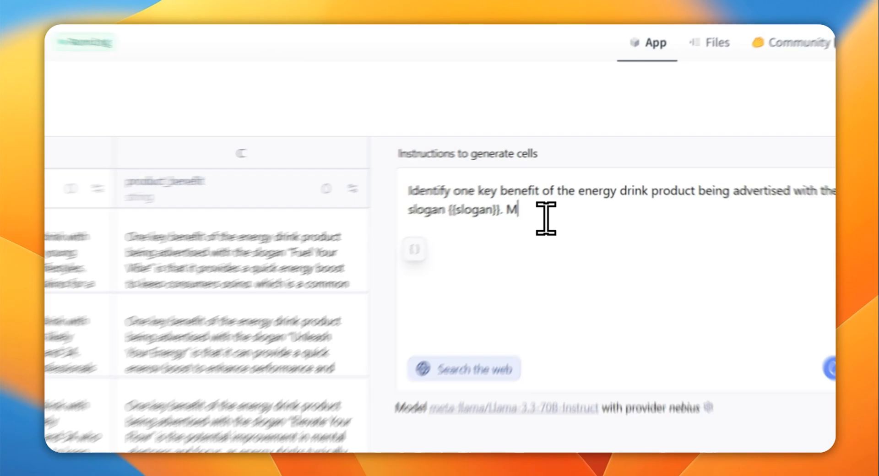
type("ake sure that")
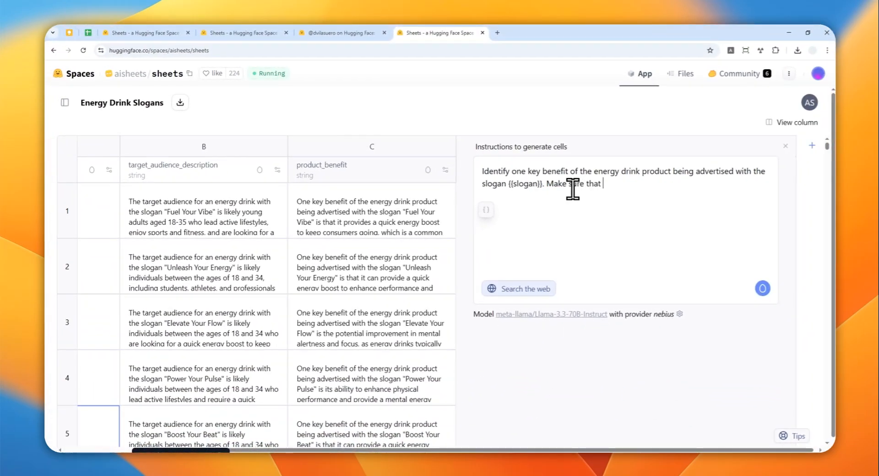
type("it is e")
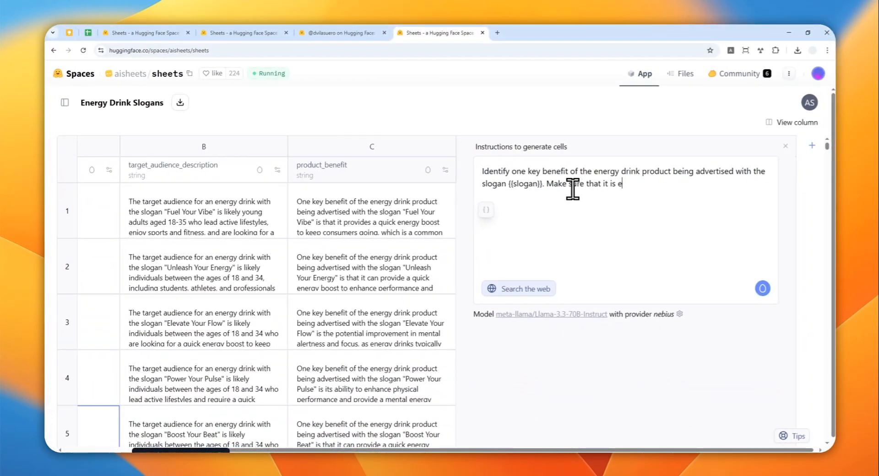
type("xtremely d")
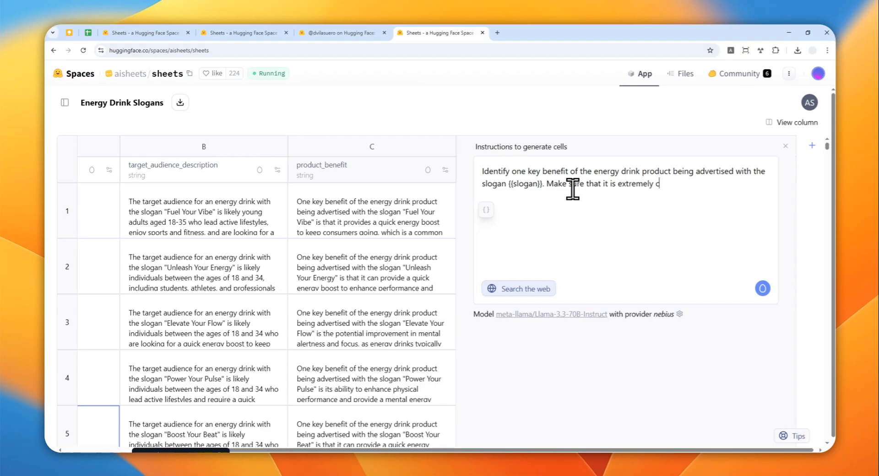
type("oncise.")
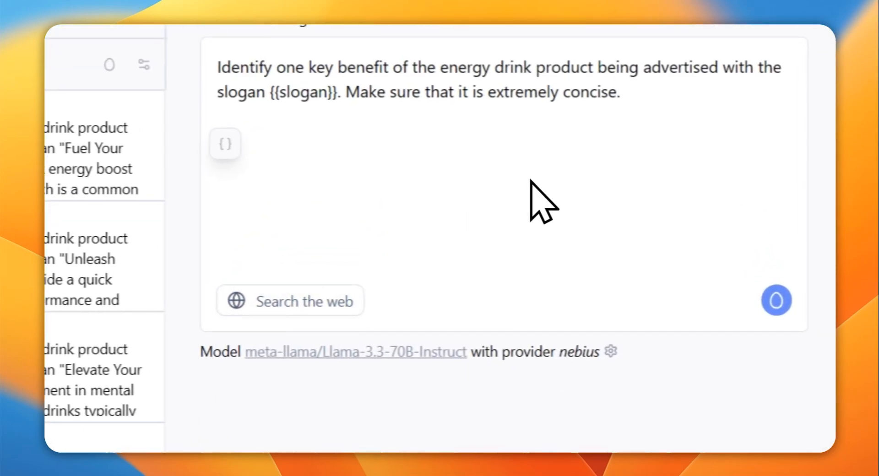
left_click(776, 300)
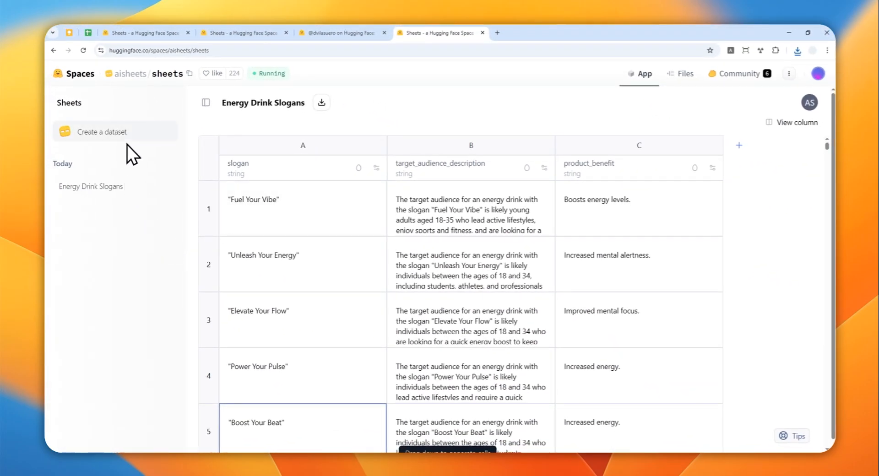
mouse_move(460, 219)
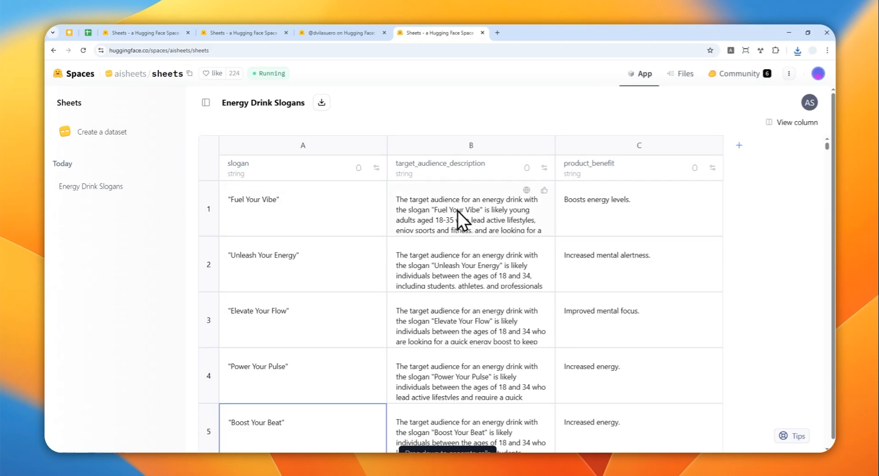
mouse_move(427, 218)
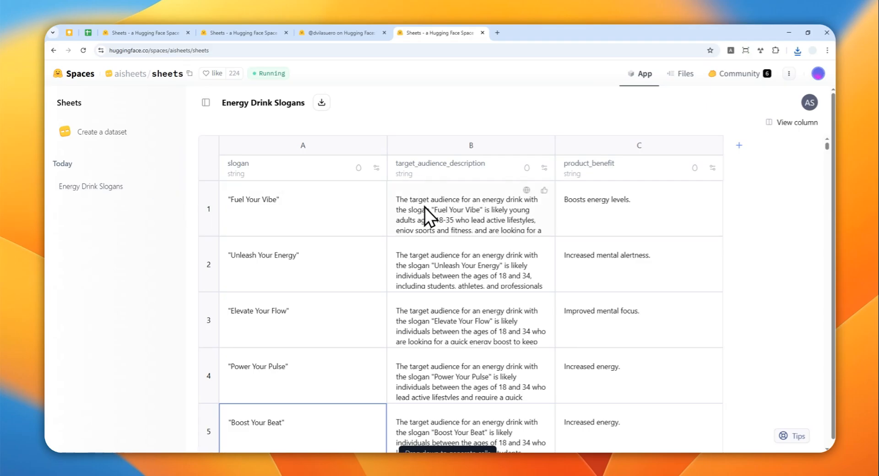